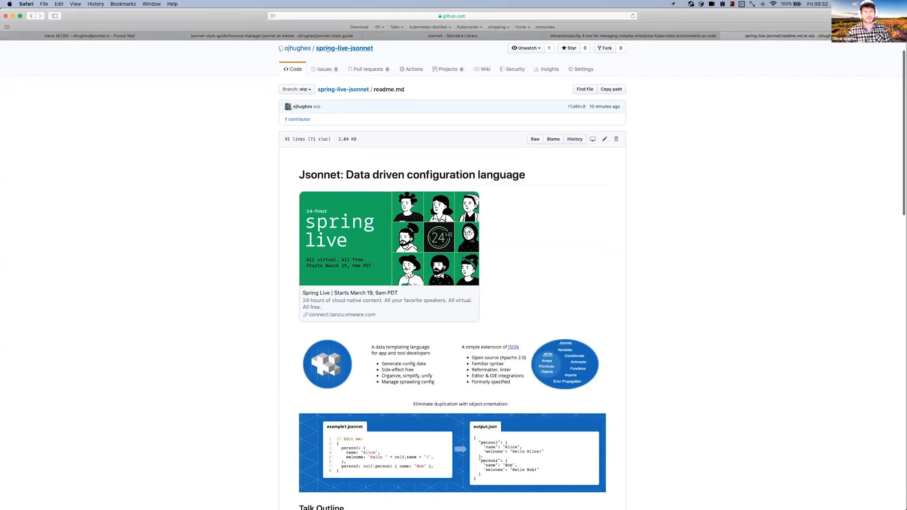
mouse_move(639, 271)
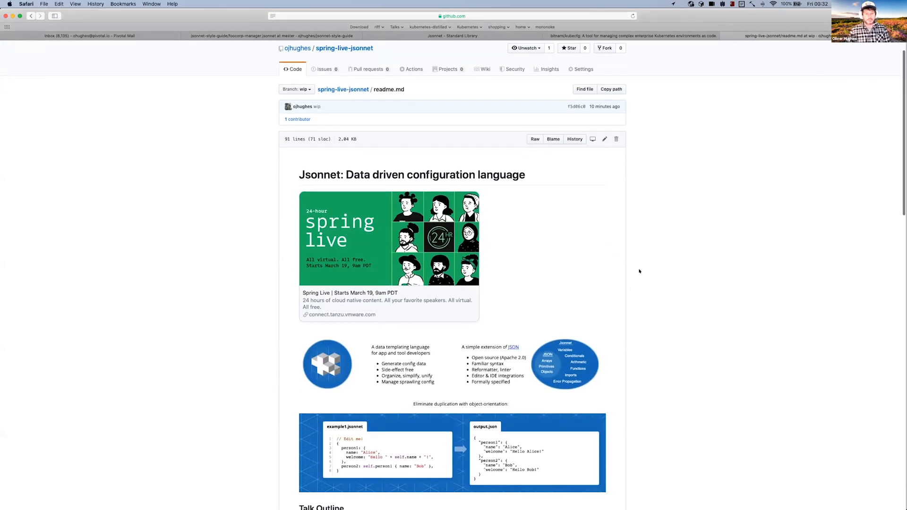
Scroll down through the Jsonnet talk readme on GitHub to review its sections
scroll("down", 3)
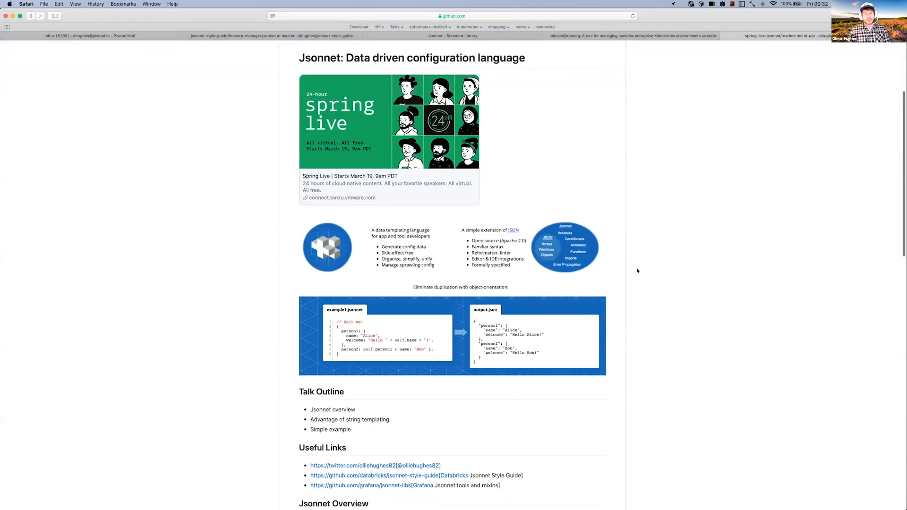
scroll("down", 3)
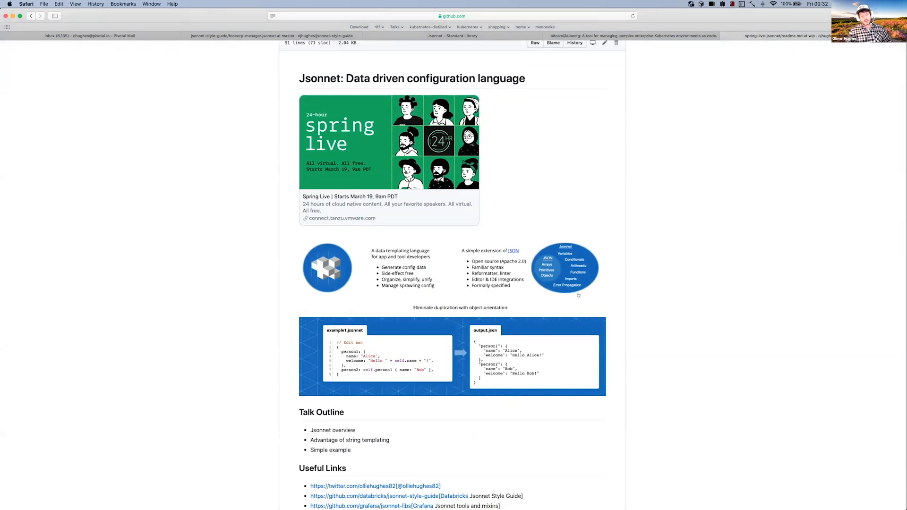
scroll("down", 3)
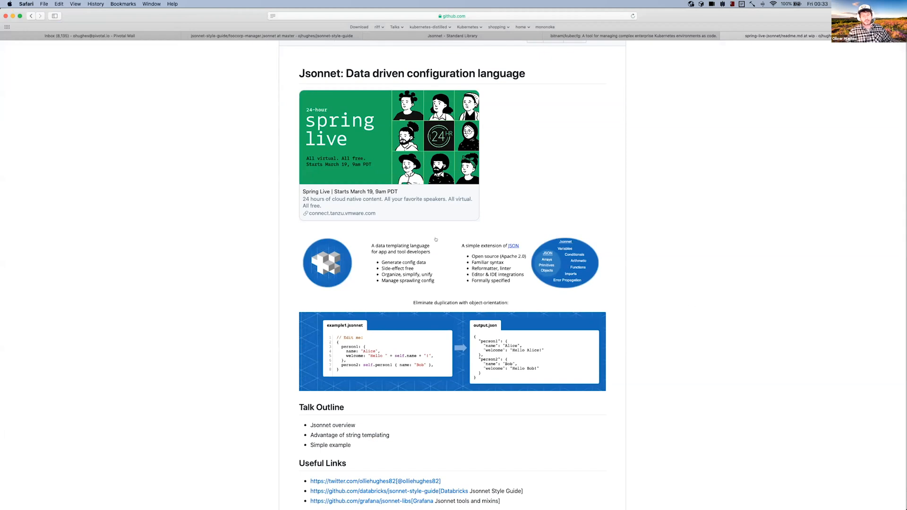
scroll("down", 3)
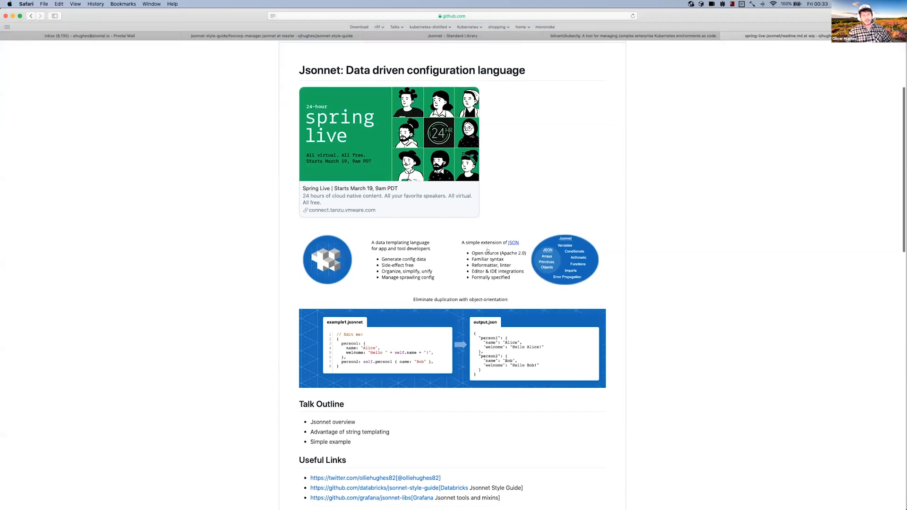
scroll("down", 3)
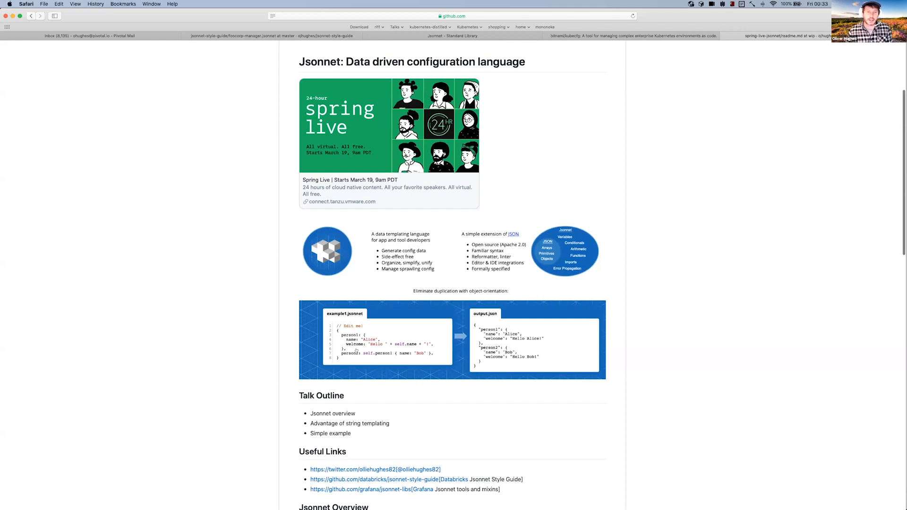
scroll("down", 3)
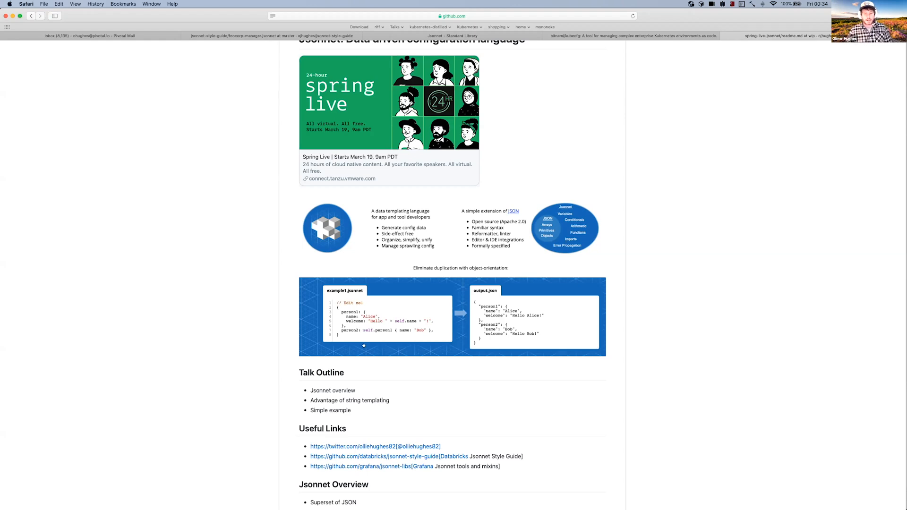
scroll("down", 3)
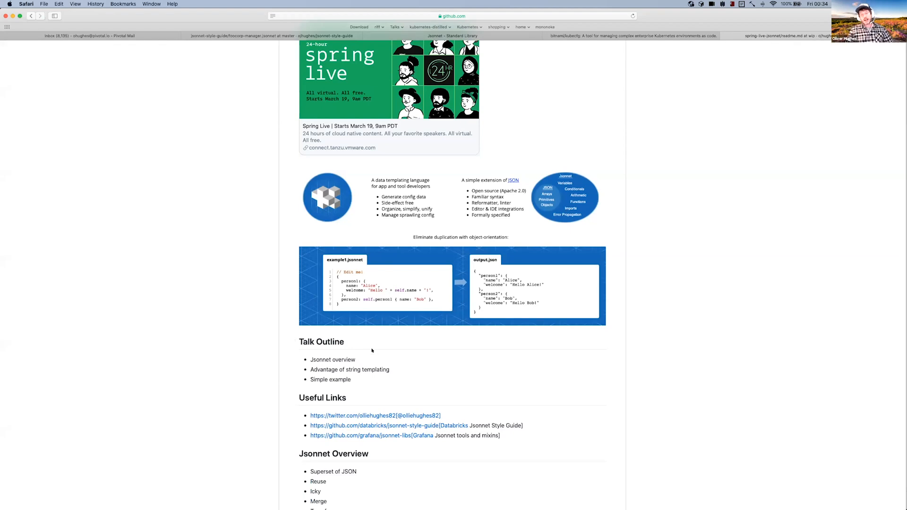
scroll("down", 3)
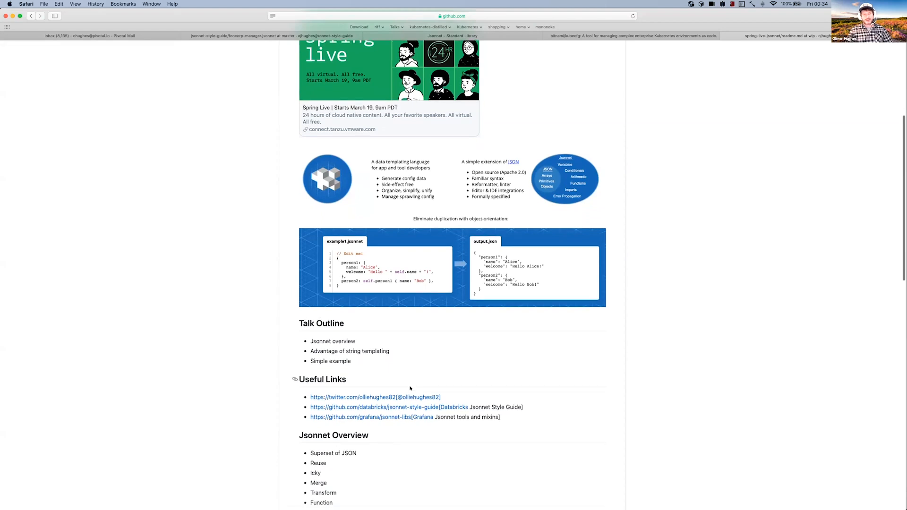
scroll("down", 3)
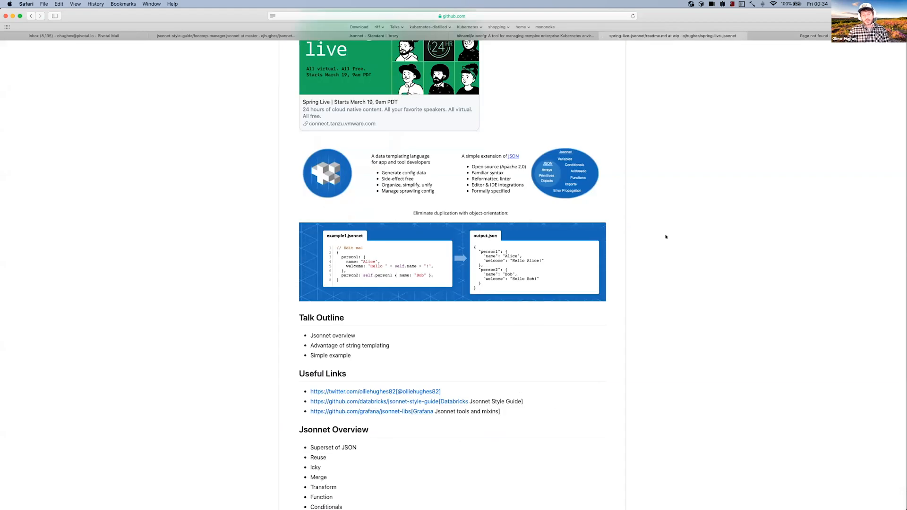
scroll("down", 3)
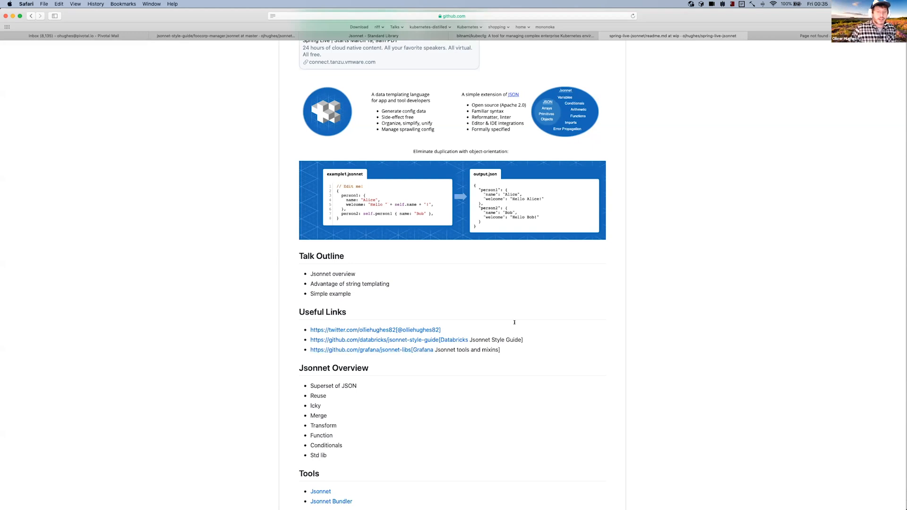
scroll("down", 3)
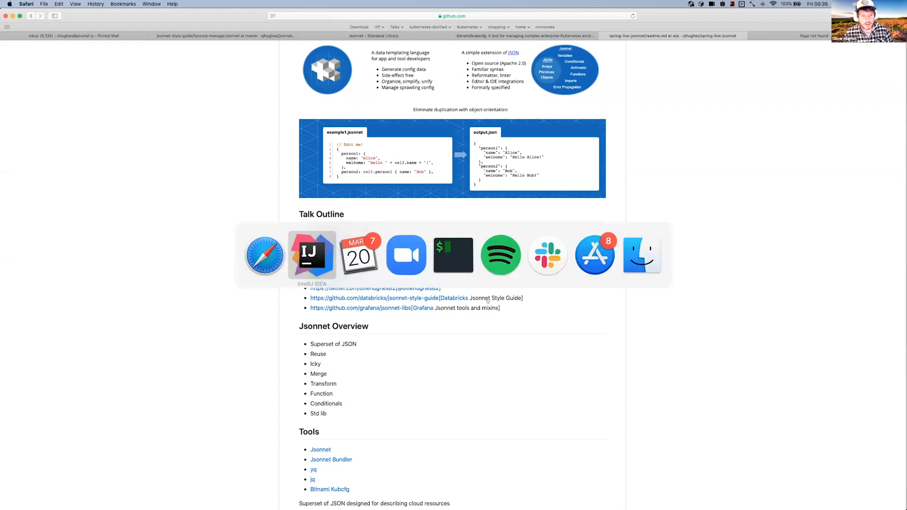
Bring up build-meta.jsonnet.TEMPLATE in IntelliJ IDEA from the spring-live-jsonnet project tree
left_click(311, 254)
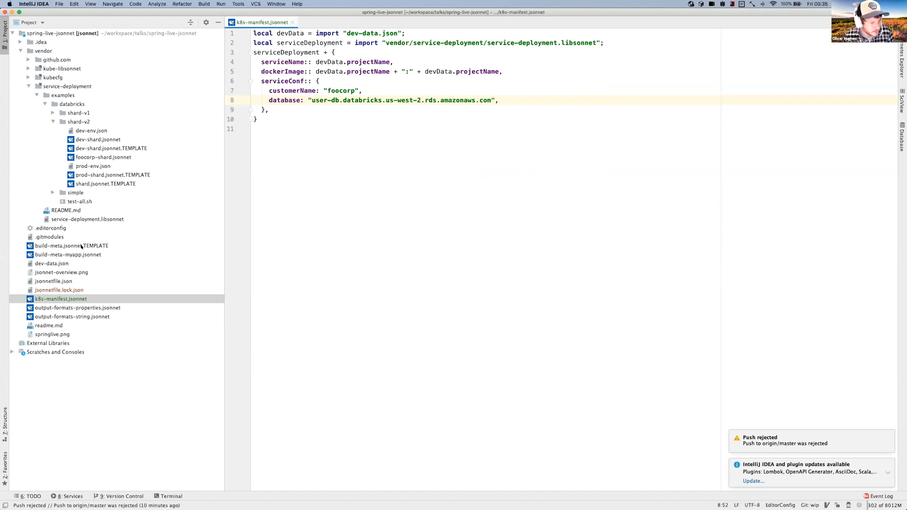
left_click(67, 255)
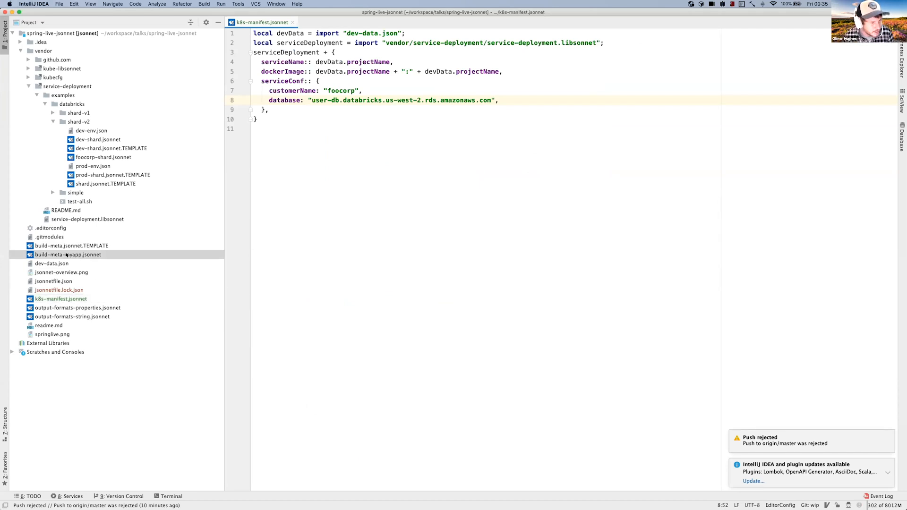
left_click(73, 245)
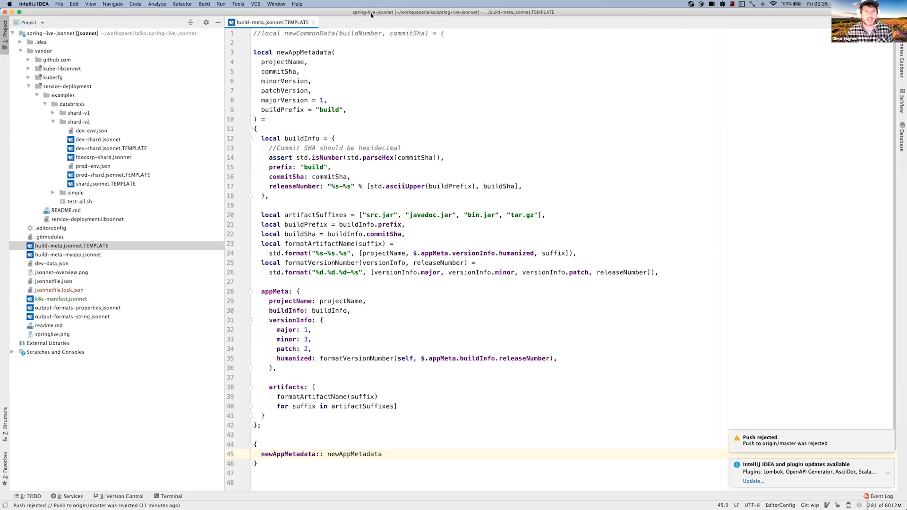
mouse_move(409, 95)
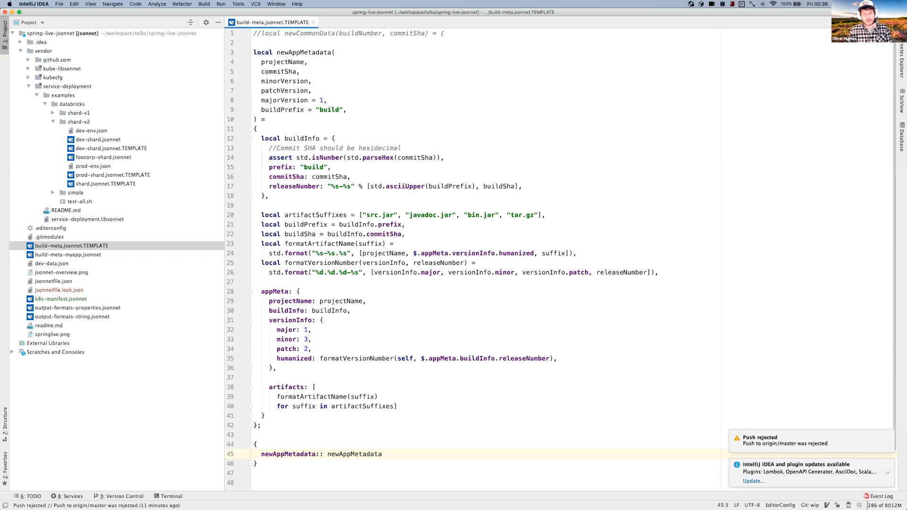
Return from IntelliJ IDEA to the spring-live-jsonnet readme in Safari
key("cmd+e")
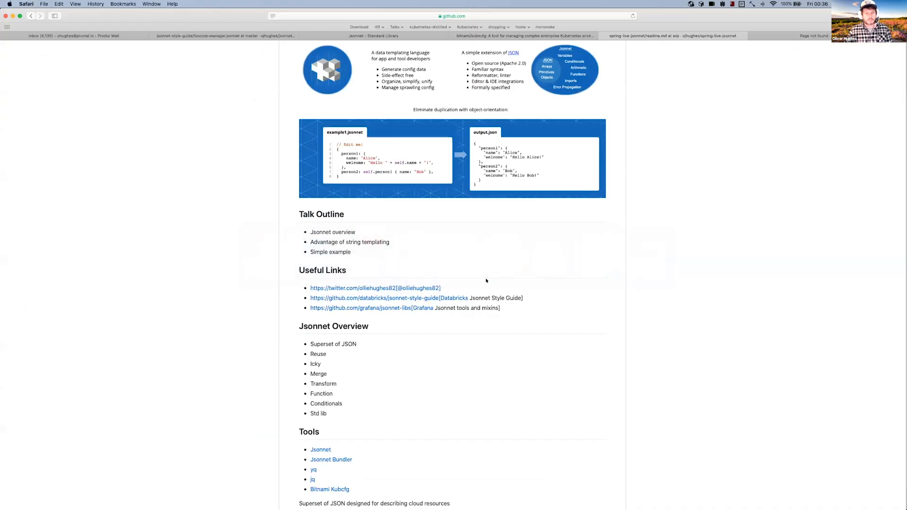
Scroll the readme down to the Output formats and Simple example sections
scroll("down", 3)
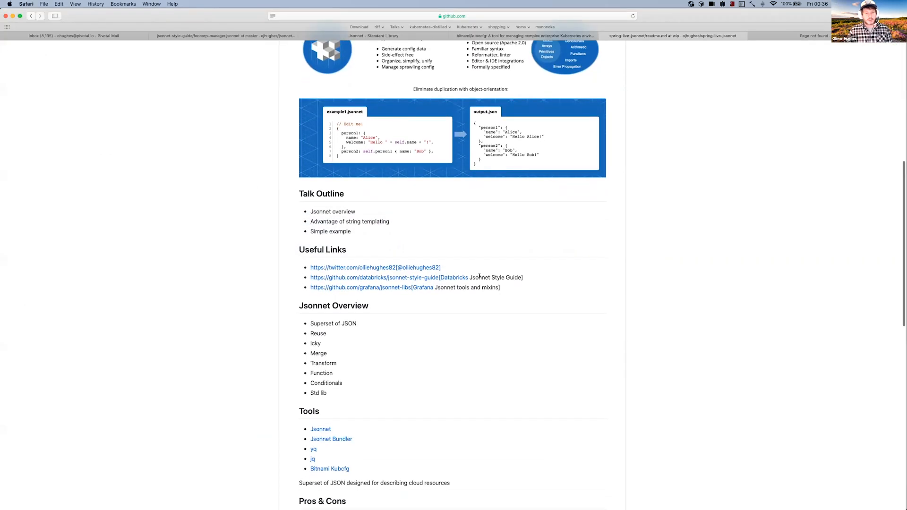
scroll("down", 3)
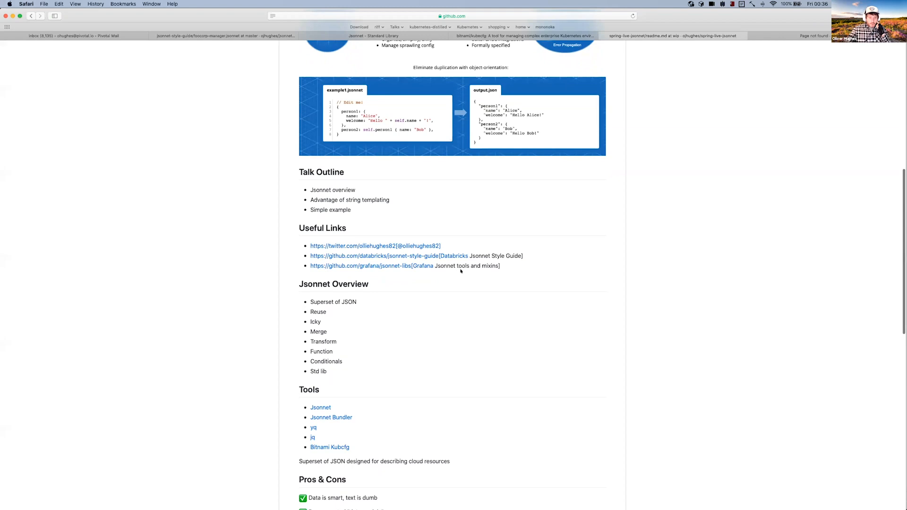
scroll("down", 3)
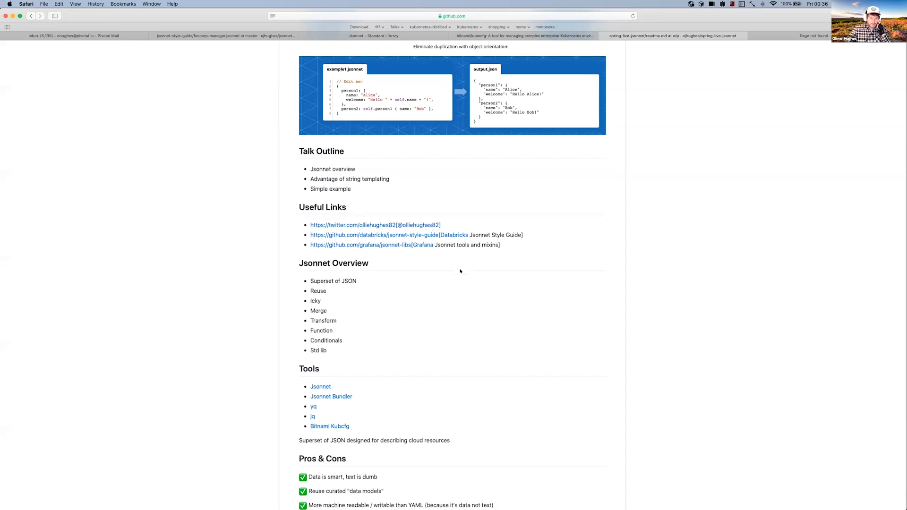
mouse_move(461, 275)
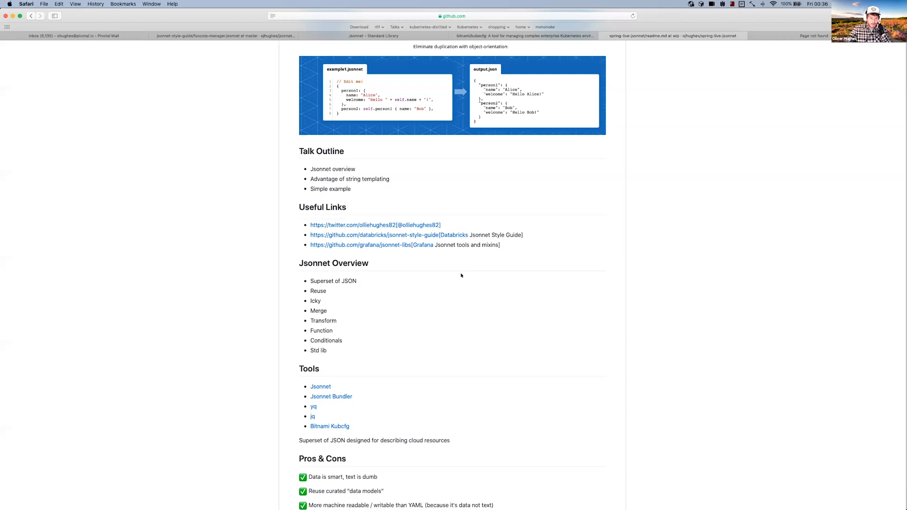
scroll("down", 3)
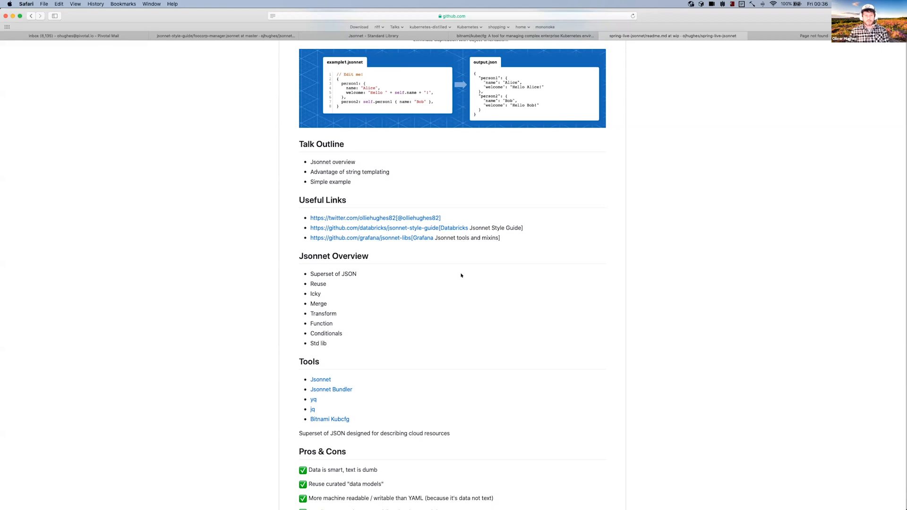
scroll("down", 3)
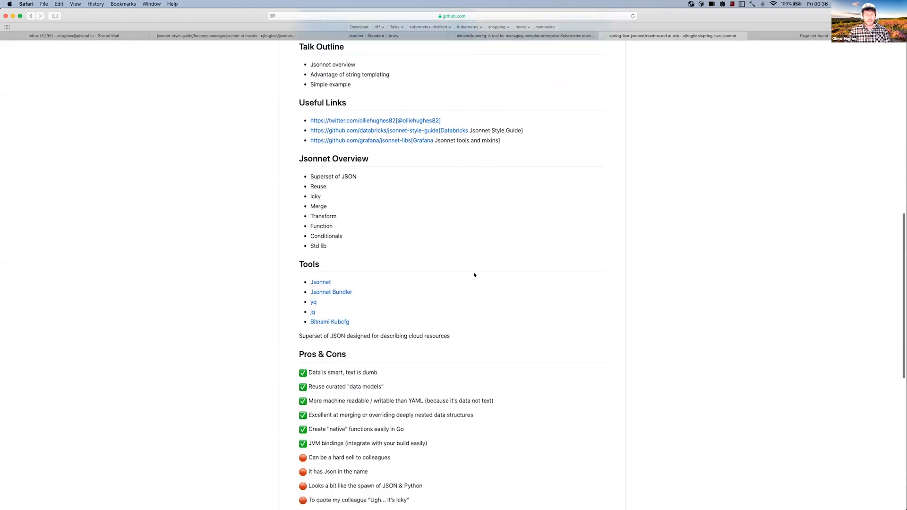
scroll("down", 3)
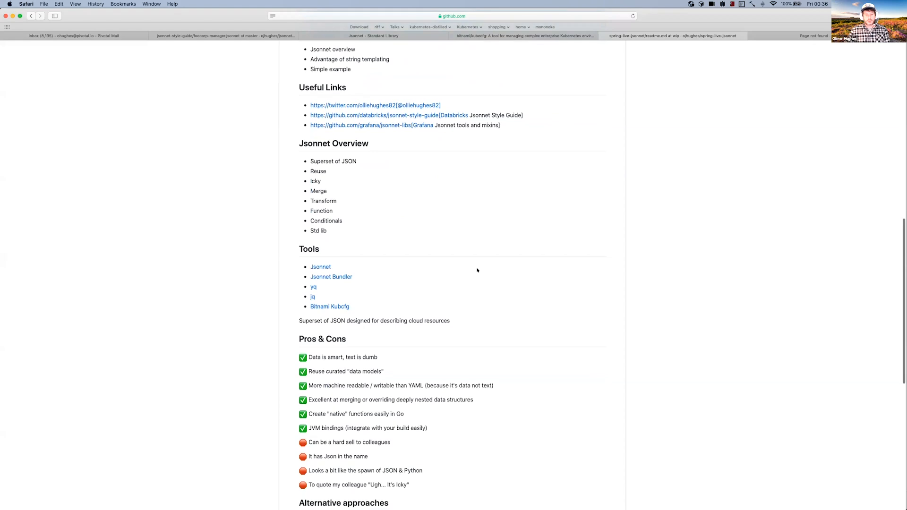
scroll("down", 3)
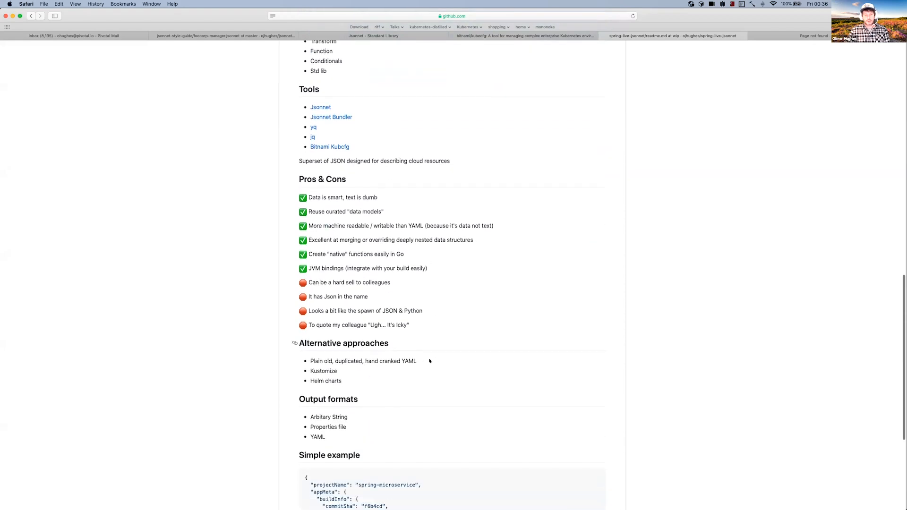
scroll("down", 3)
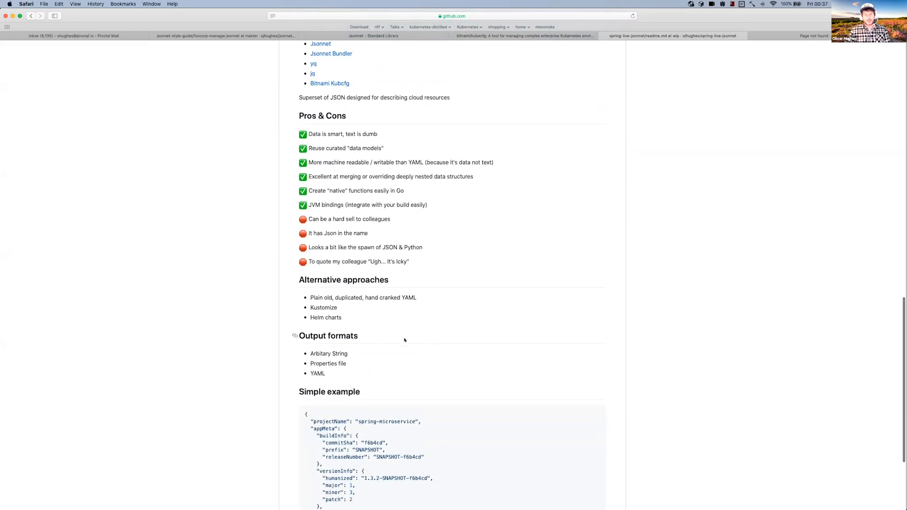
scroll("down", 3)
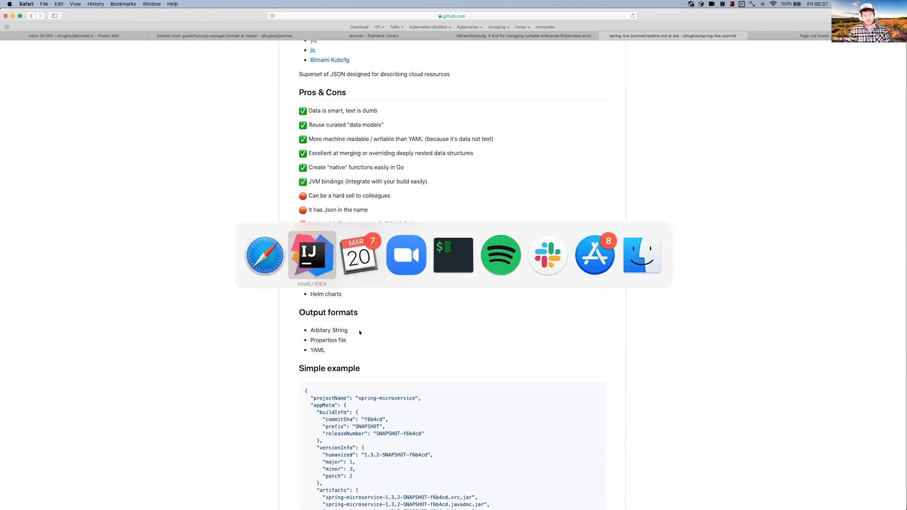
Bring up dev-data.json in IntelliJ IDEA, showing projectName, commitSha and buildPrefix values
left_click(311, 255)
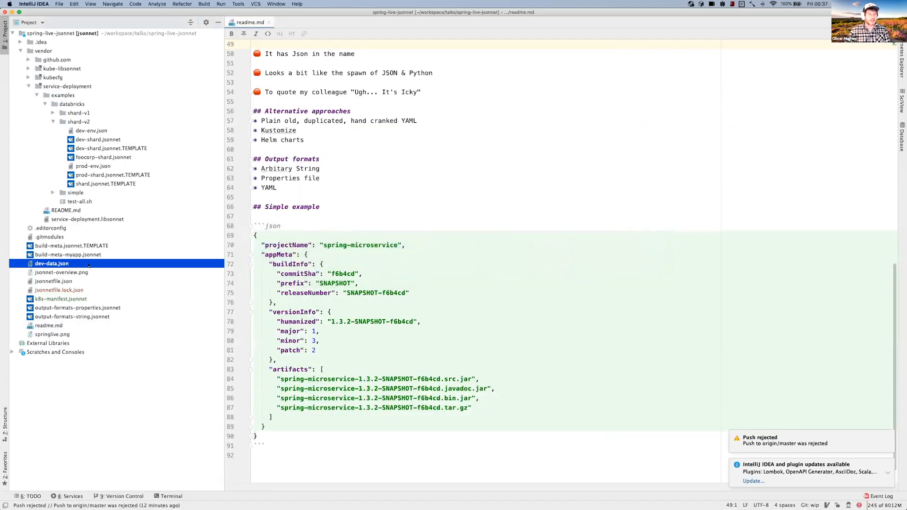
double_click(51, 263)
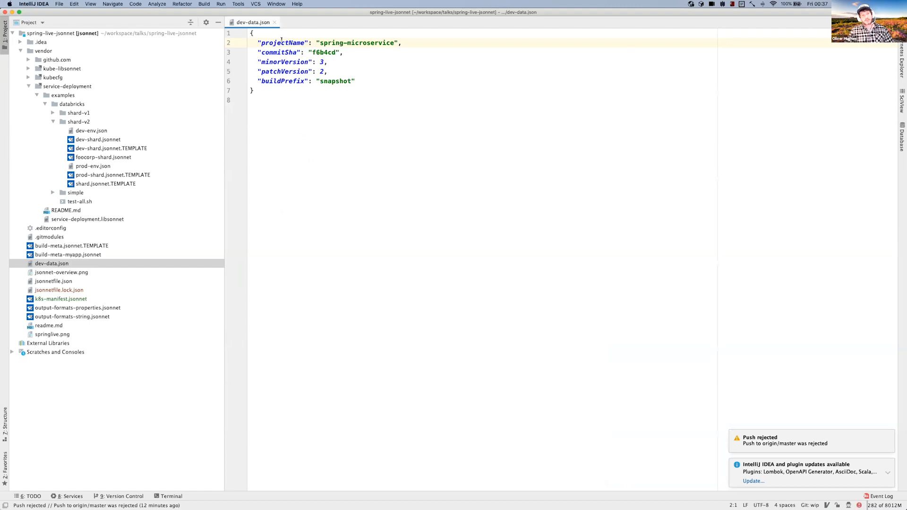
left_click(285, 42)
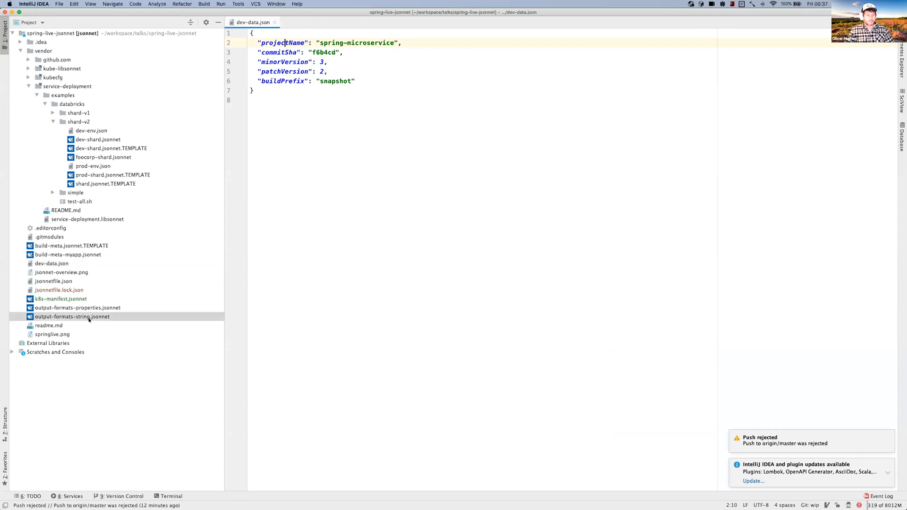
double_click(72, 316)
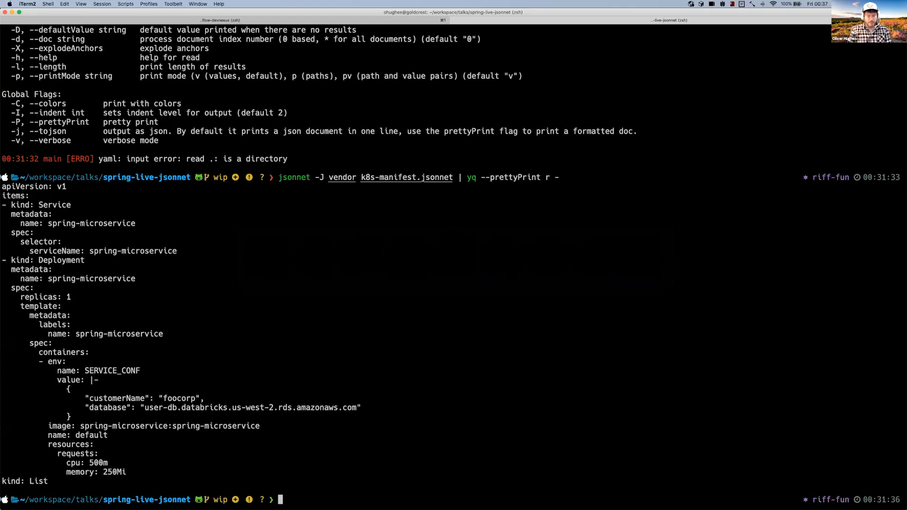
Run jsonnet -S output-formats-string.jsonnet to print "just a string with a value embedded snapshot"
type("jso")
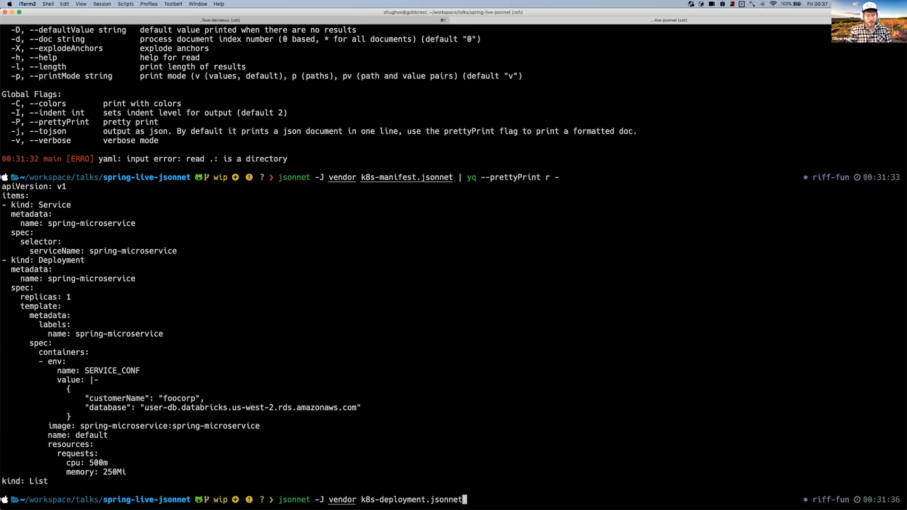
key("BackSpace")
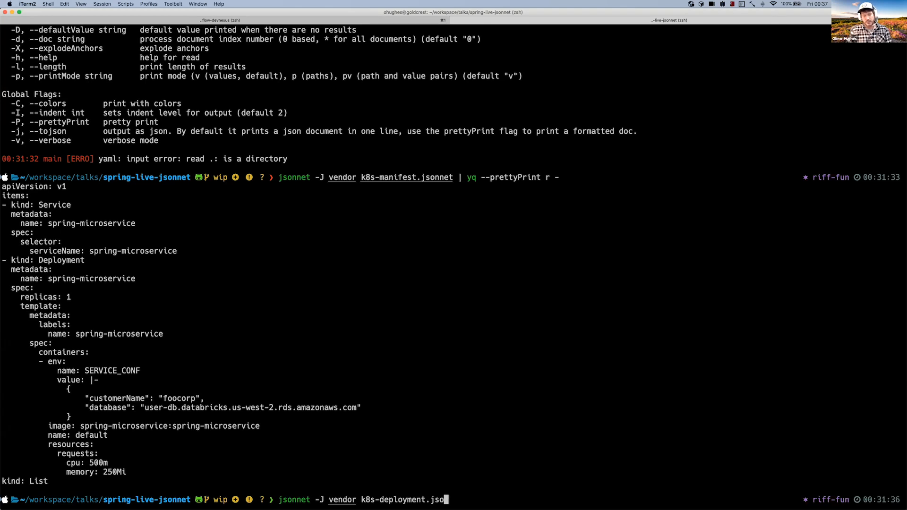
key("BackSpace")
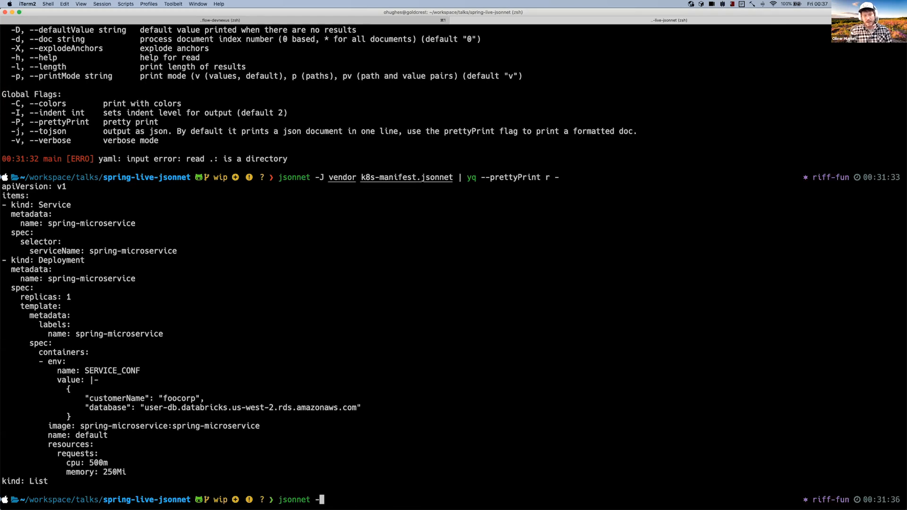
type("output-formats-string.jsonnet")
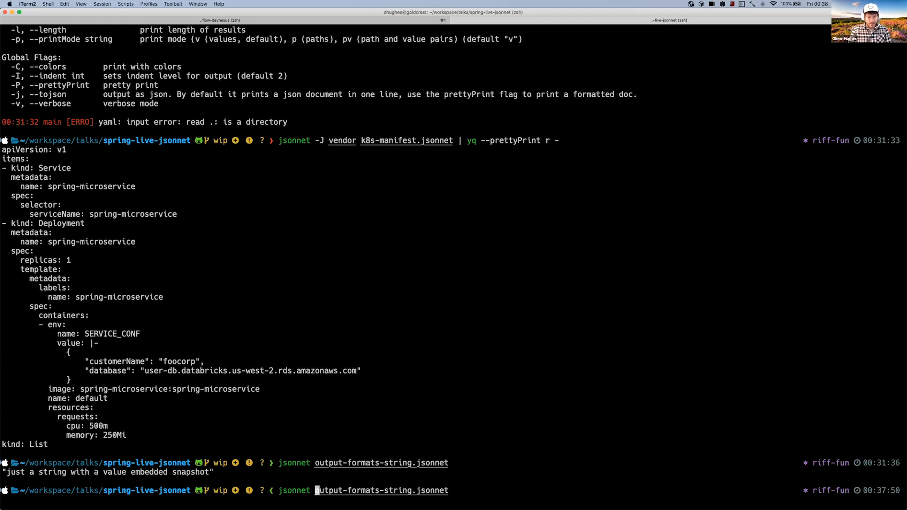
type("-S")
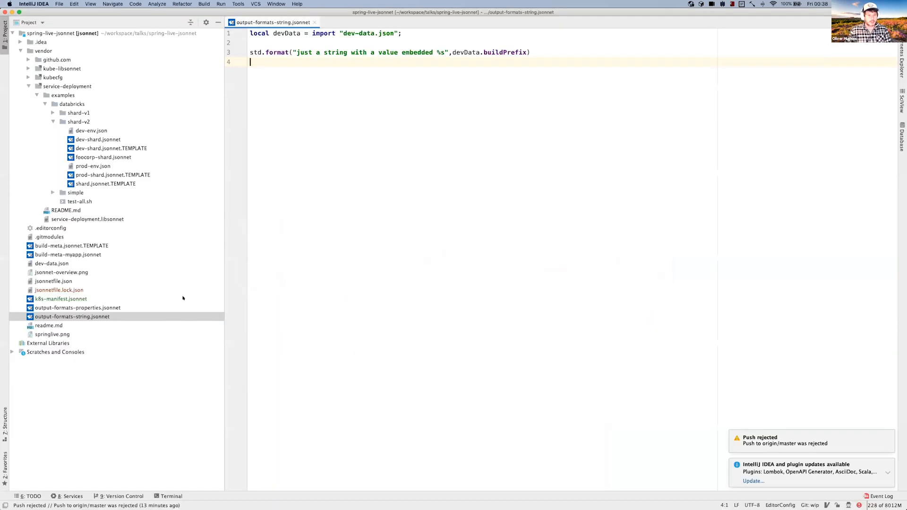
Replace buildPrefix with projectName in std.format so the string ends in spring-microservice, then move on to output-formats-properties.jsonnet
double_click(503, 52)
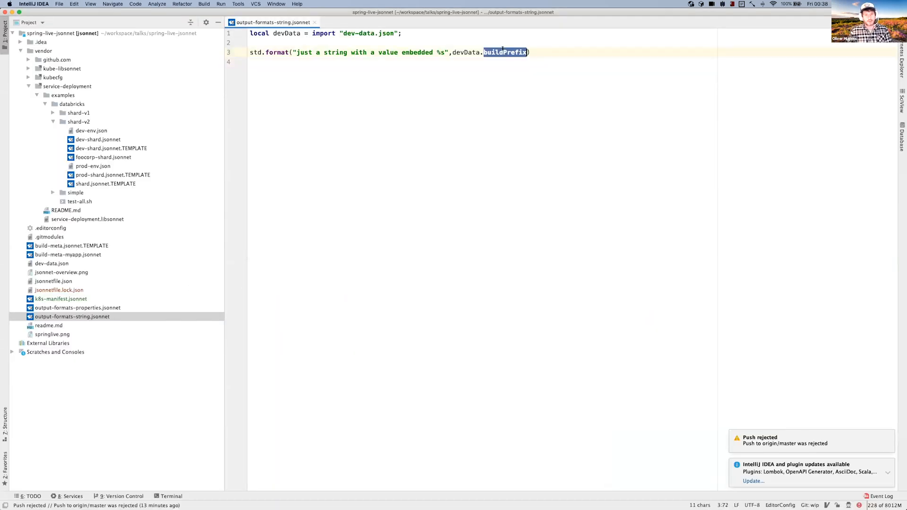
type("pro")
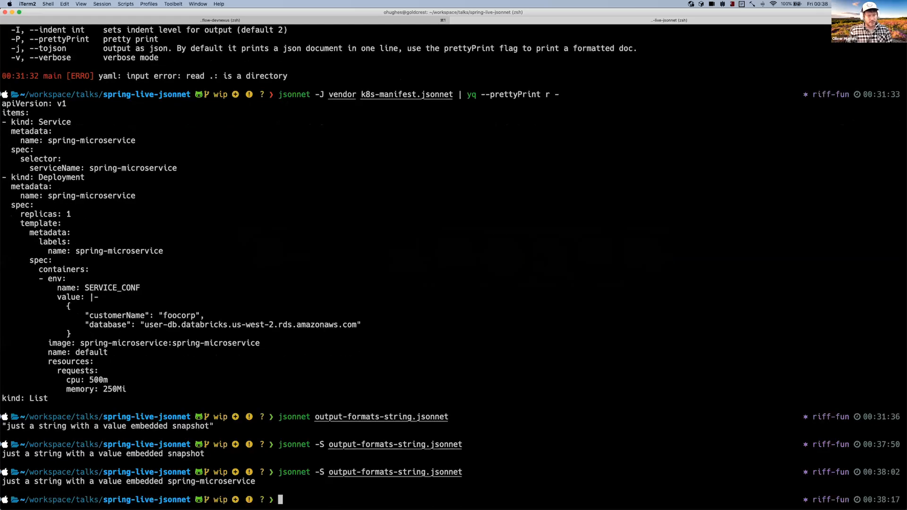
key("cmd+tab")
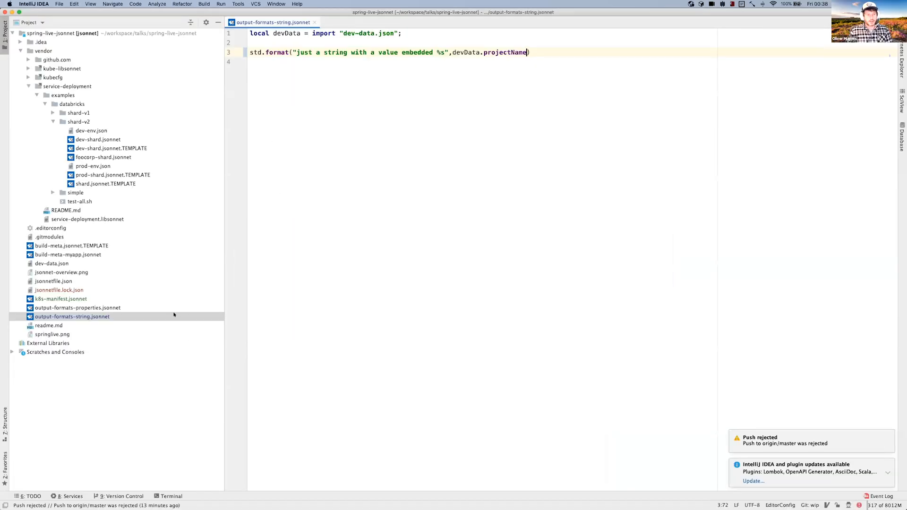
left_click(77, 307)
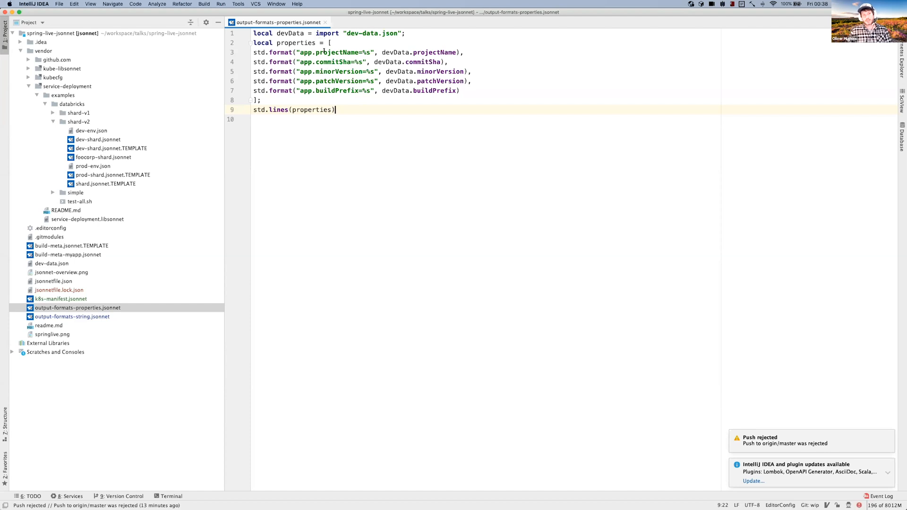
Indent the std.format lines so they nest inside the properties array
left_click(308, 52)
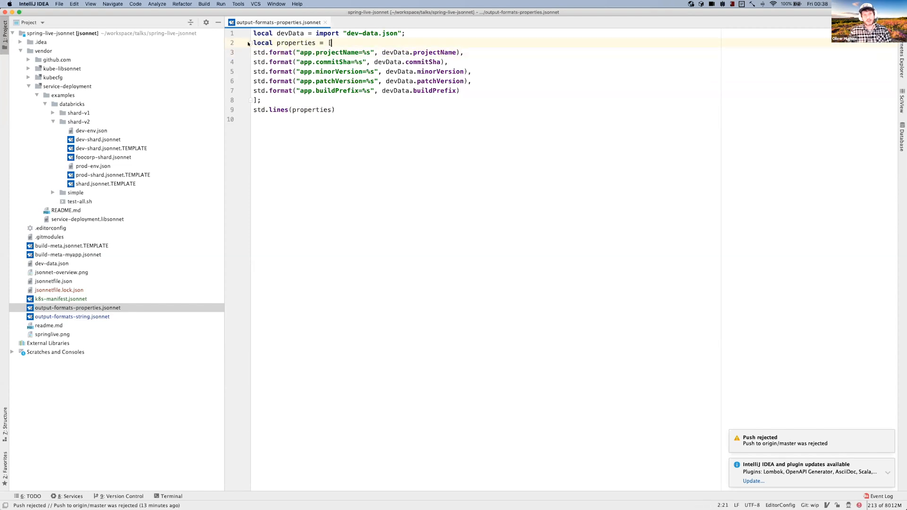
key("Tab")
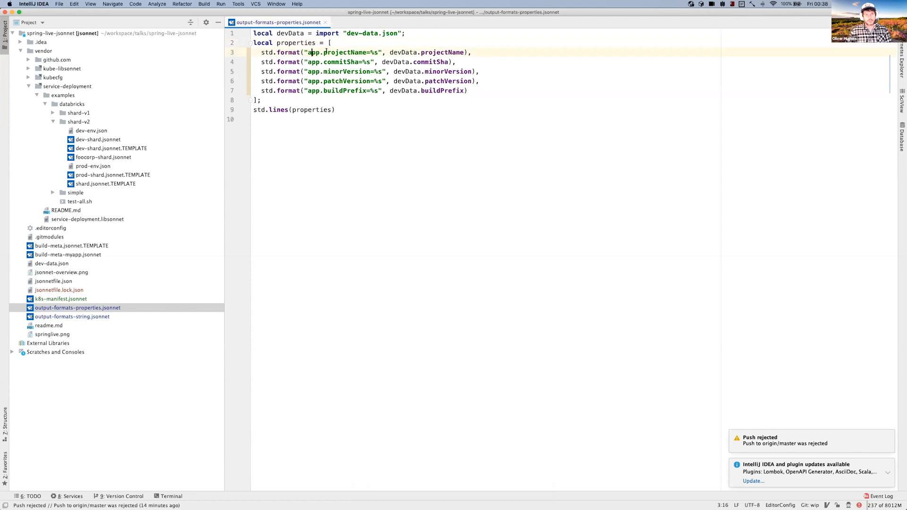
Review the app key prefix, devData import, projectName key and the std.lines join of properties
double_click(351, 33)
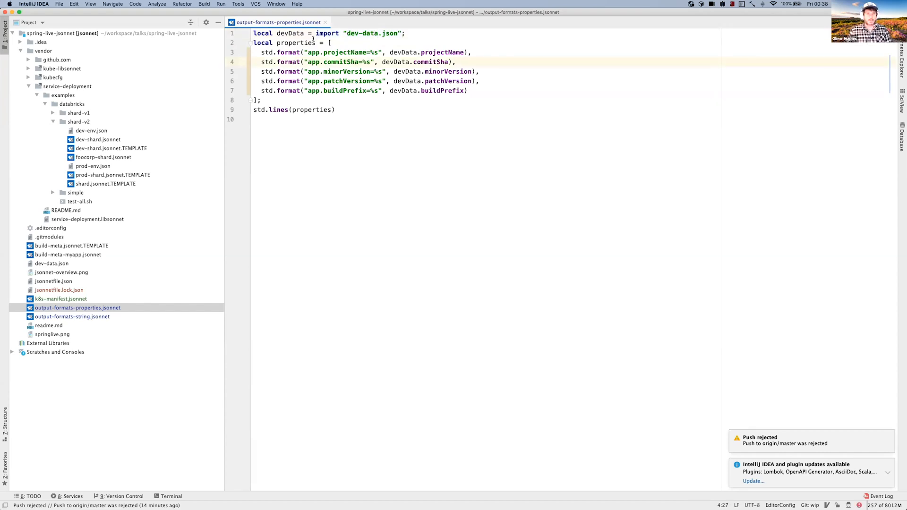
left_click(284, 52)
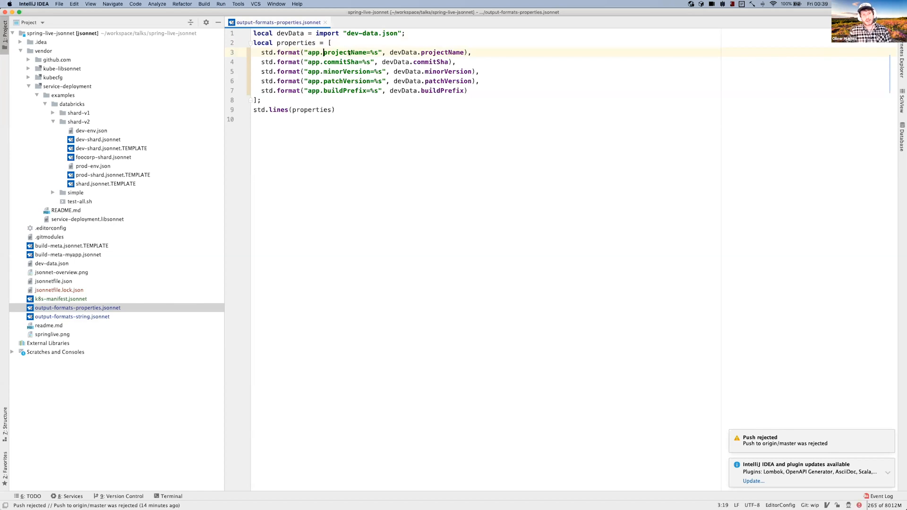
double_click(373, 52)
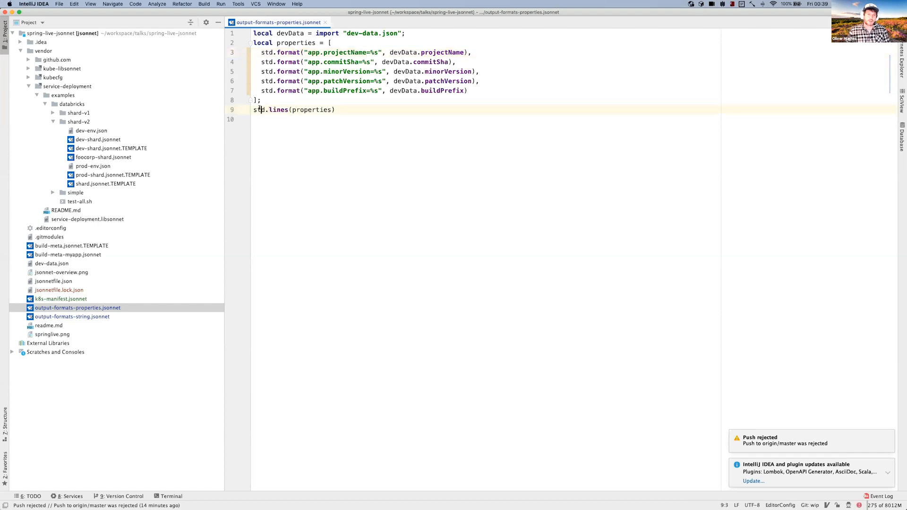
double_click(258, 109)
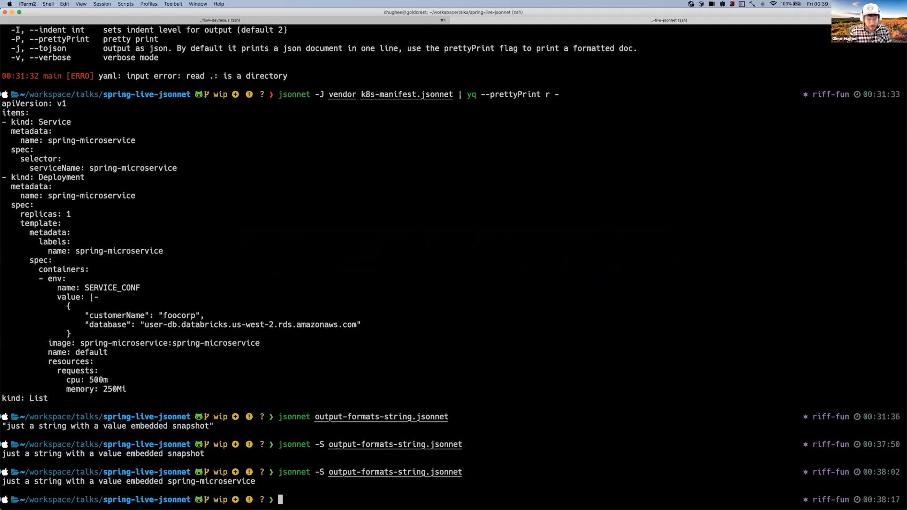
Run jsonnet -S output-formats-properties.jsonnet and highlight the app.projectName=spring-microservice key=value lines
type("jsonnet -S output-formats-string.jsonnet")
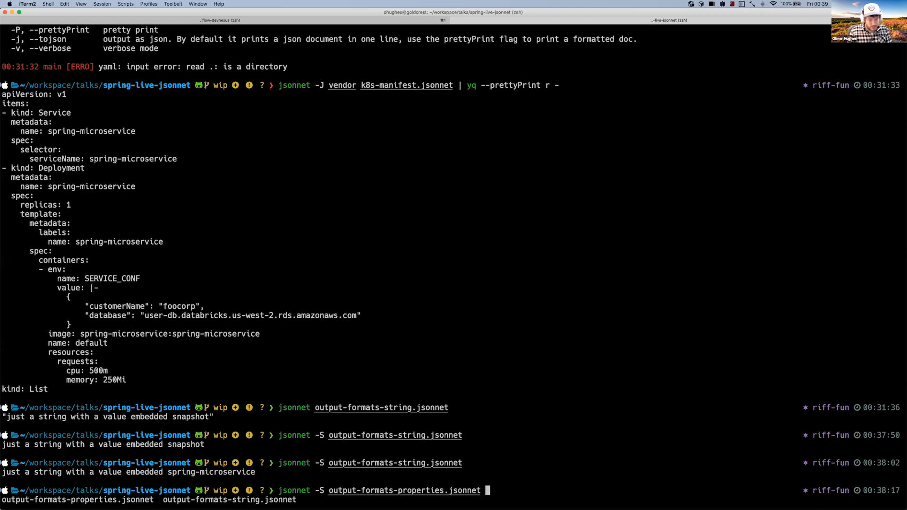
key("enter")
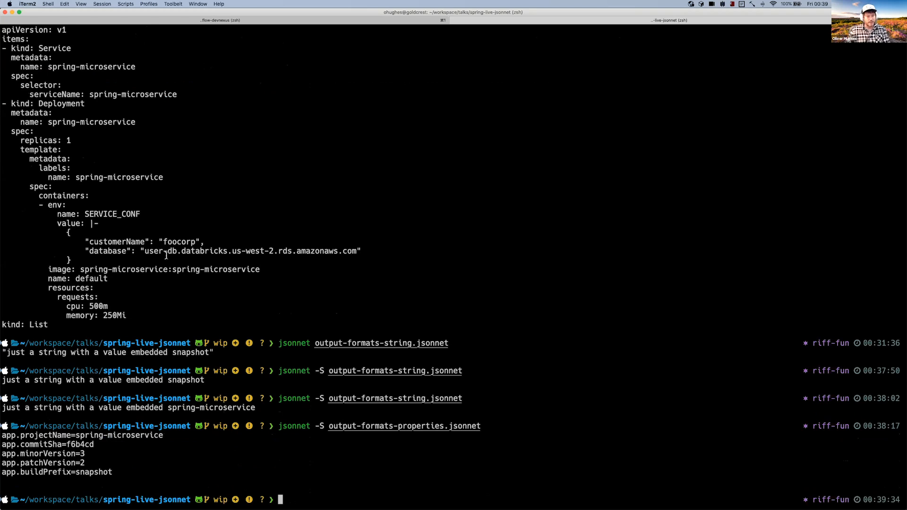
left_click_drag(3, 435, 113, 472)
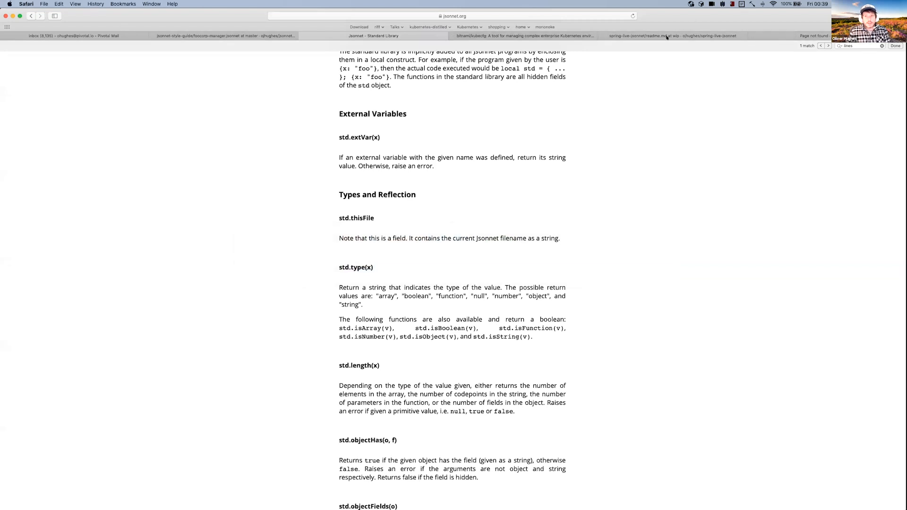
Switch Safari to the spring-live-jsonnet readme tab at the Jsonnet Overview, then head toward IntelliJ IDEA
left_click(672, 36)
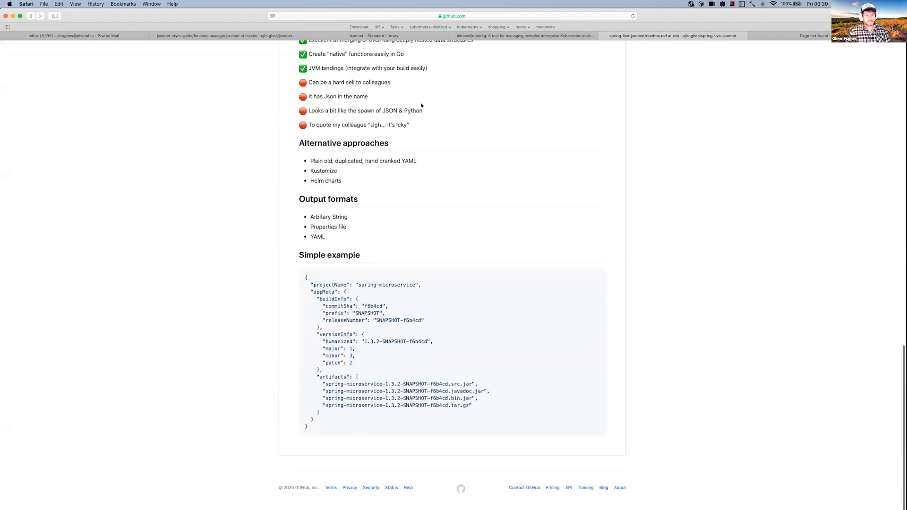
scroll("up", 3)
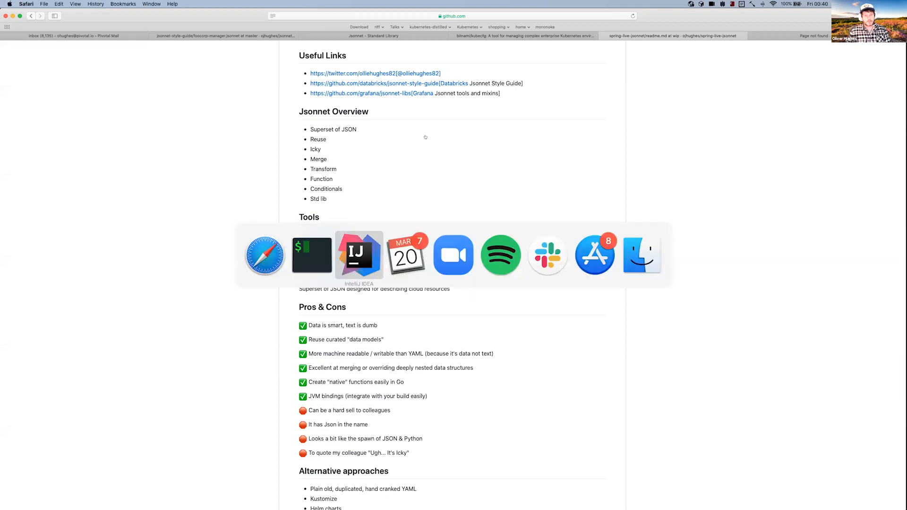
left_click(359, 255)
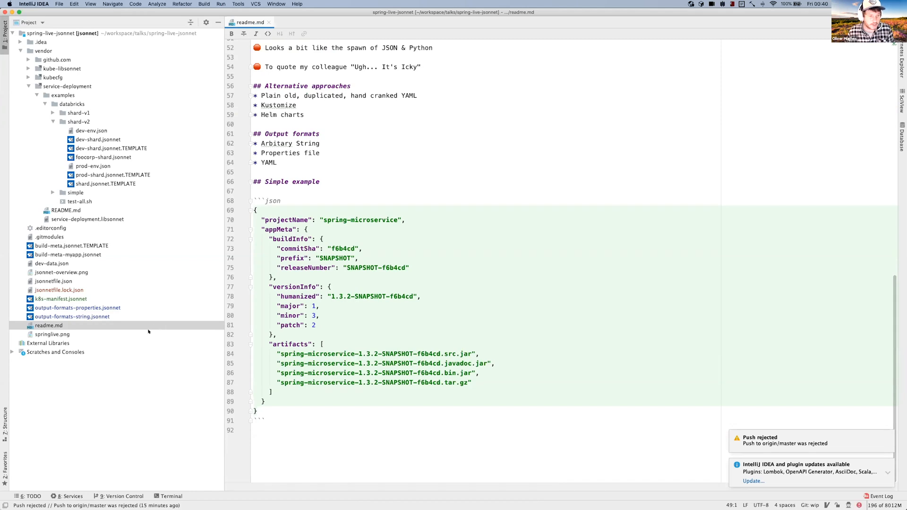
mouse_move(137, 319)
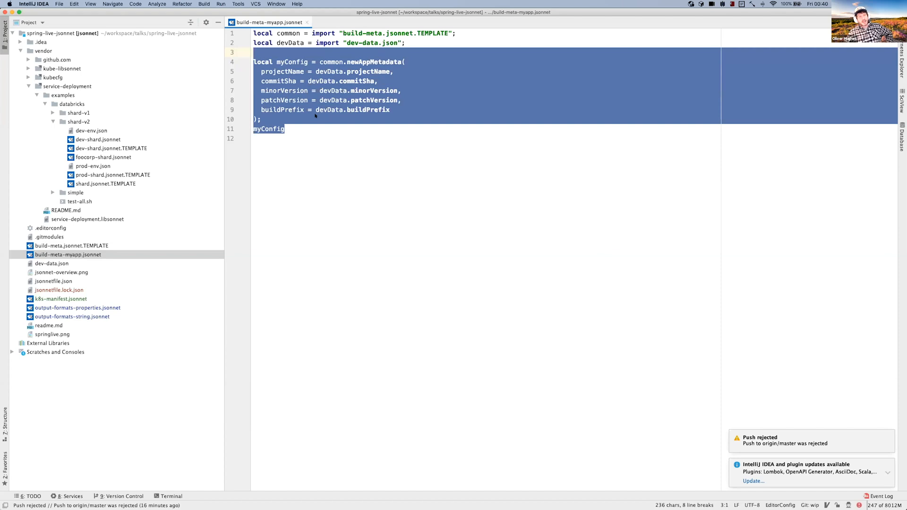
In build-meta-myapp.jsonnet, deselect the myConfig block and point at its buildPrefix parameter
left_click(299, 109)
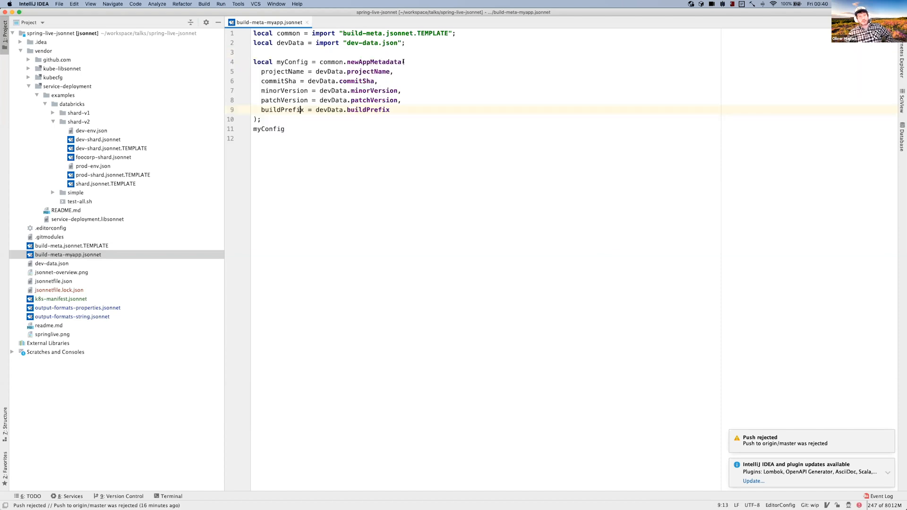
left_click(359, 61)
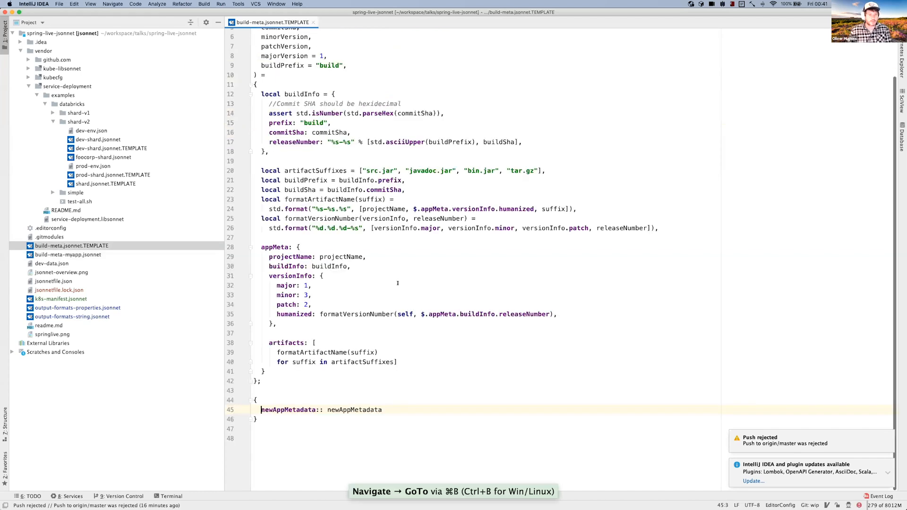
Review the appMeta object in build-meta.jsonnet.TEMPLATE, focusing on its versionInfo block
scroll("down", 3)
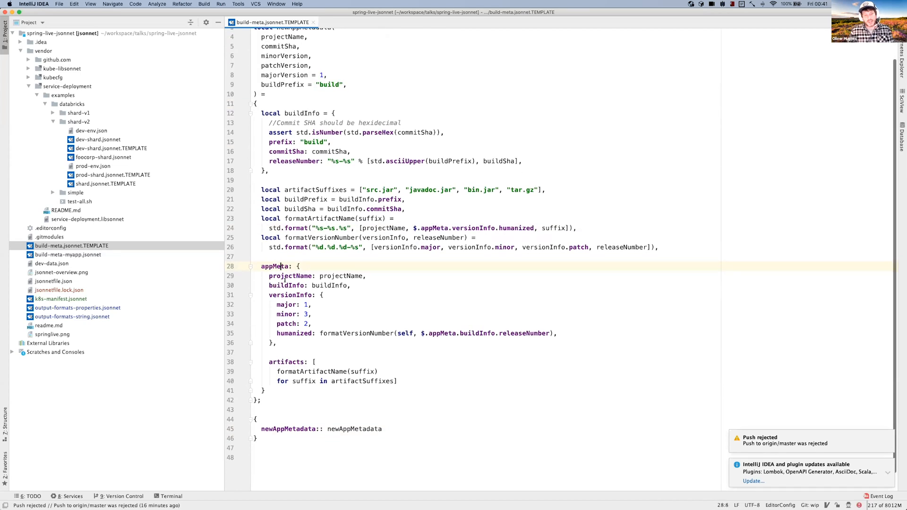
left_click(285, 294)
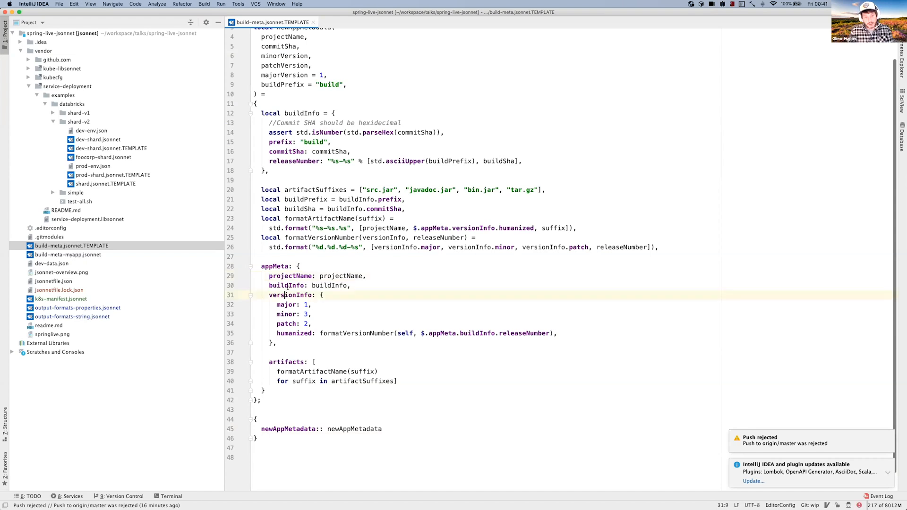